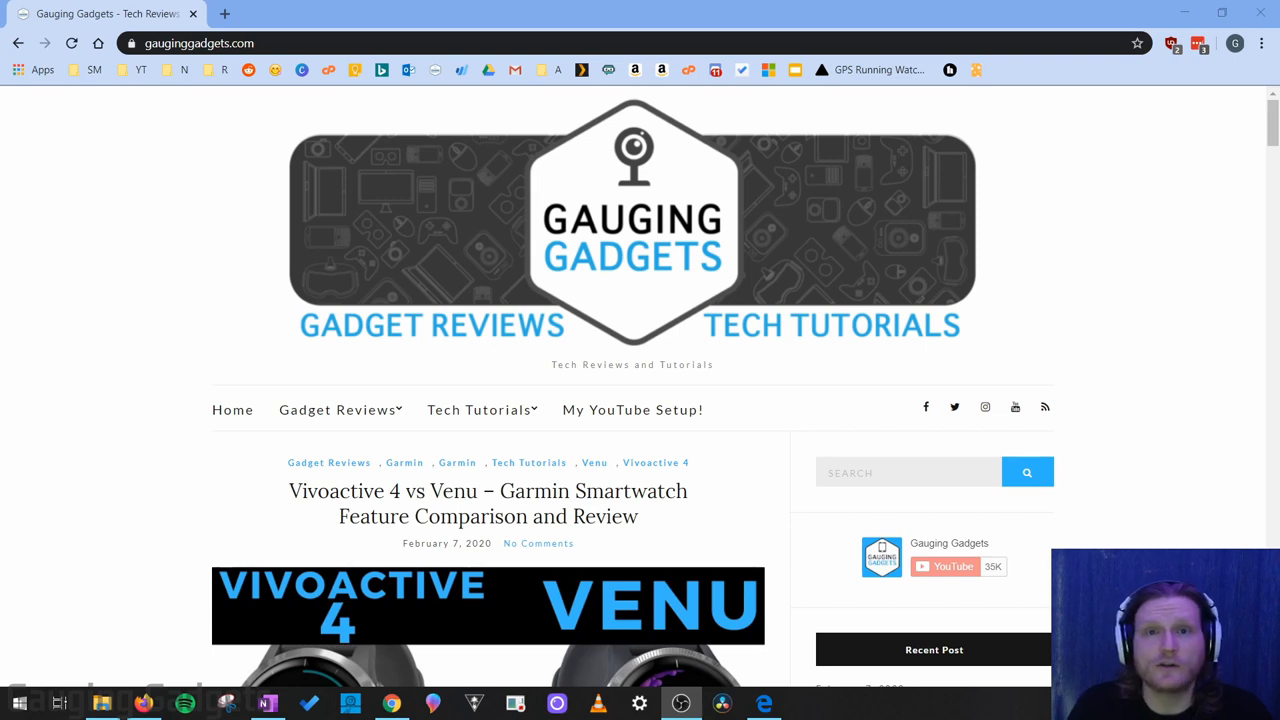
mouse_move(796, 240)
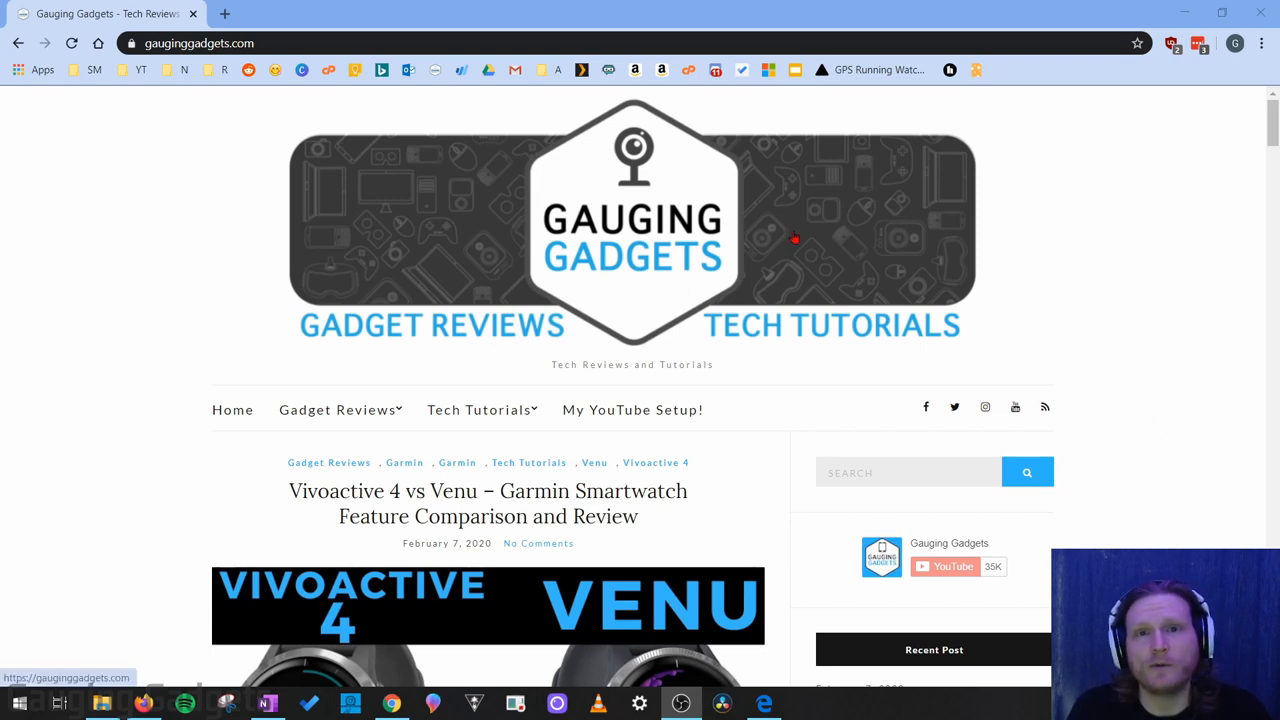
mouse_move(918, 240)
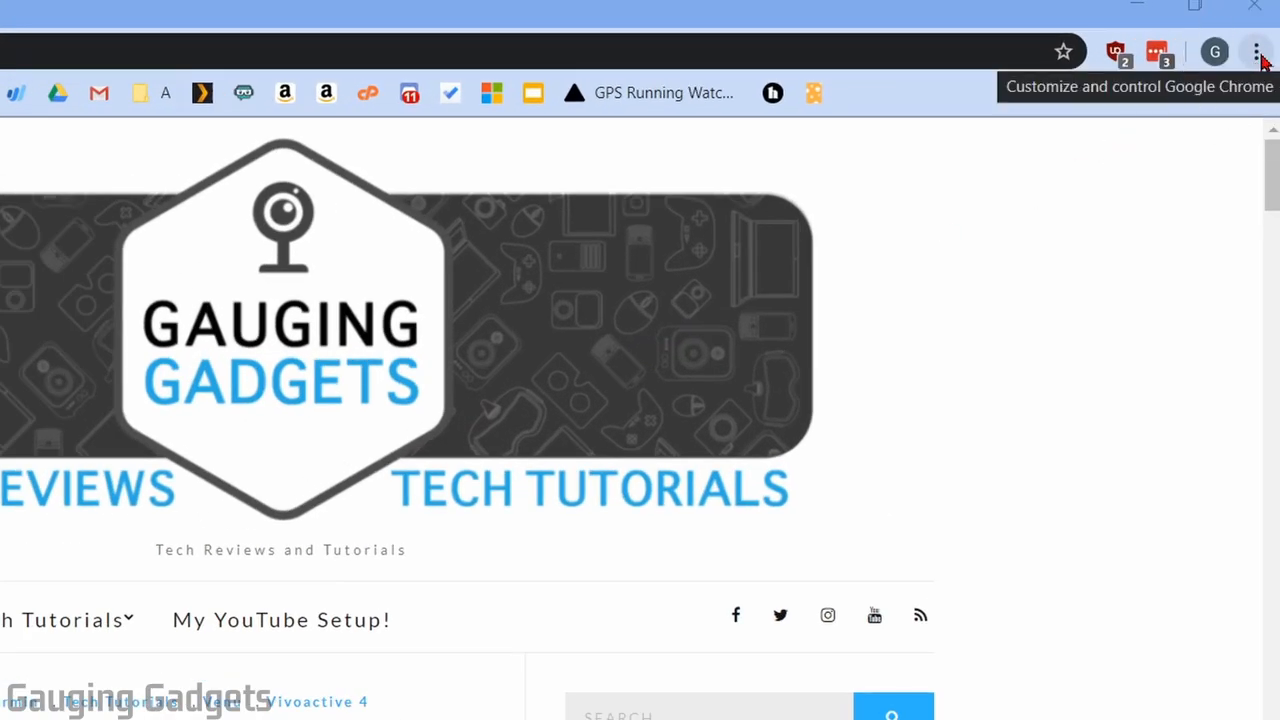
- Reach Chrome's Settings page from the three-dot menu
click(1252, 52)
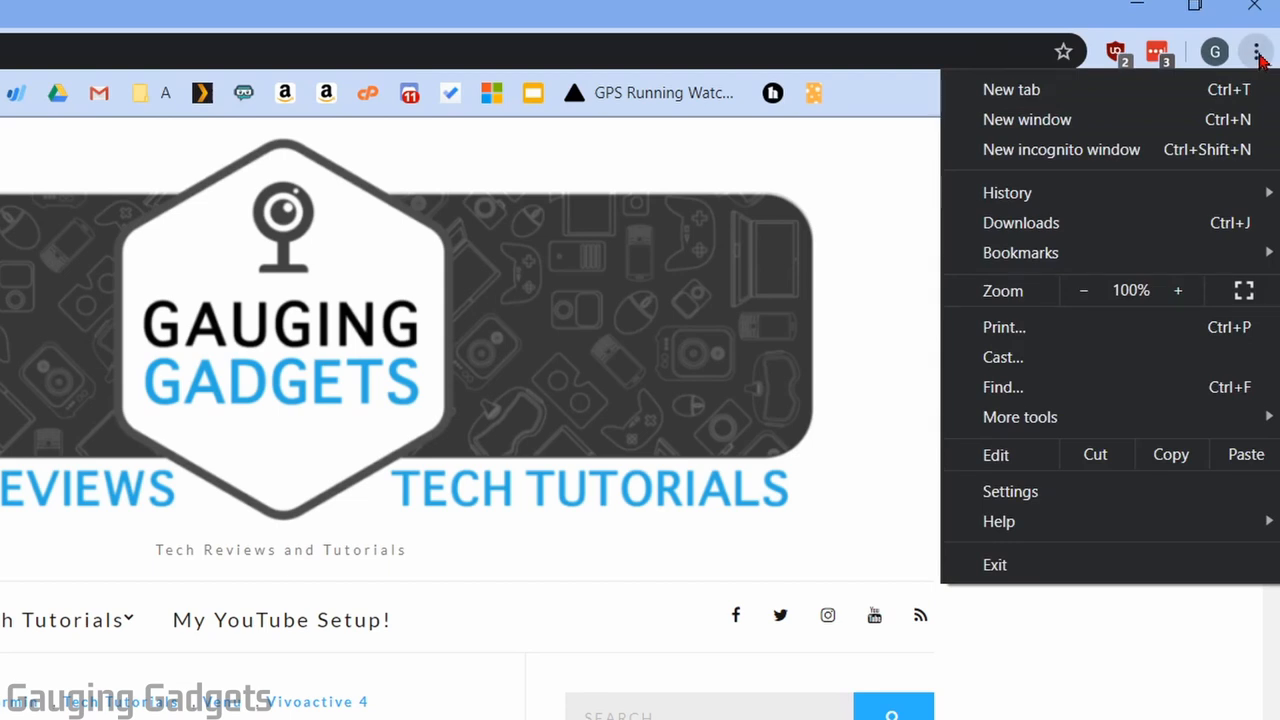
mouse_move(1048, 478)
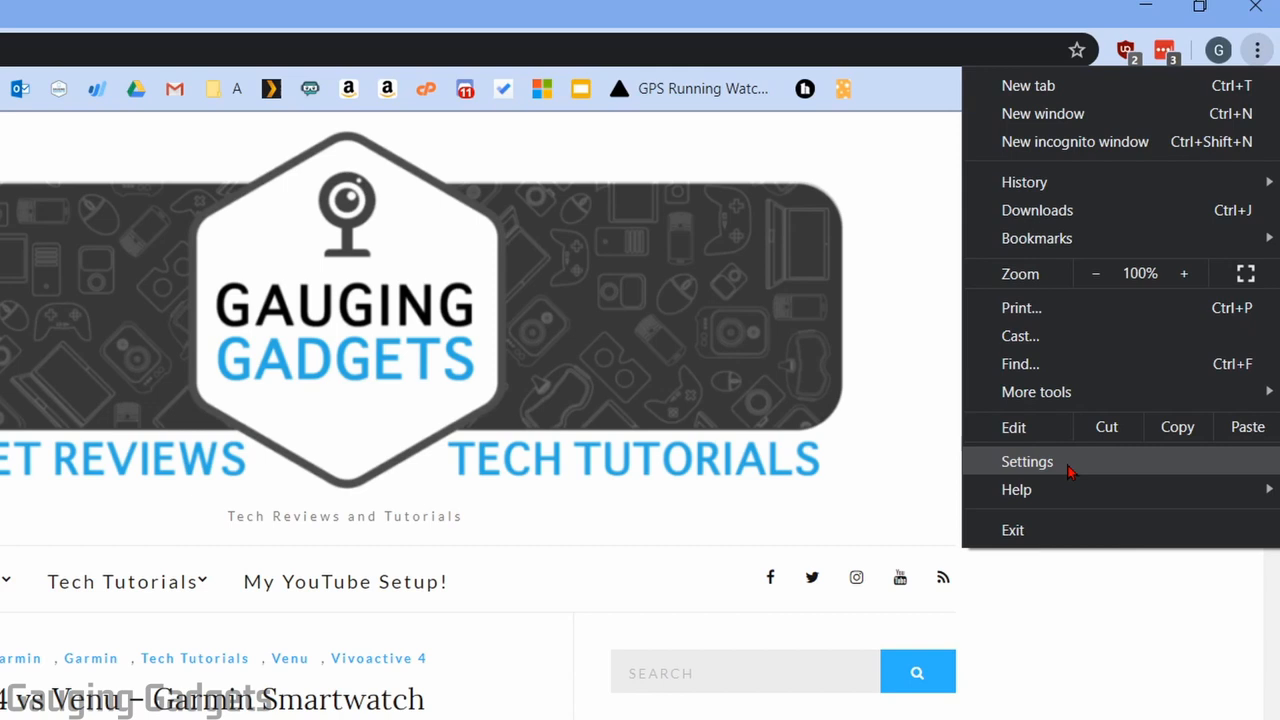
click(1028, 460)
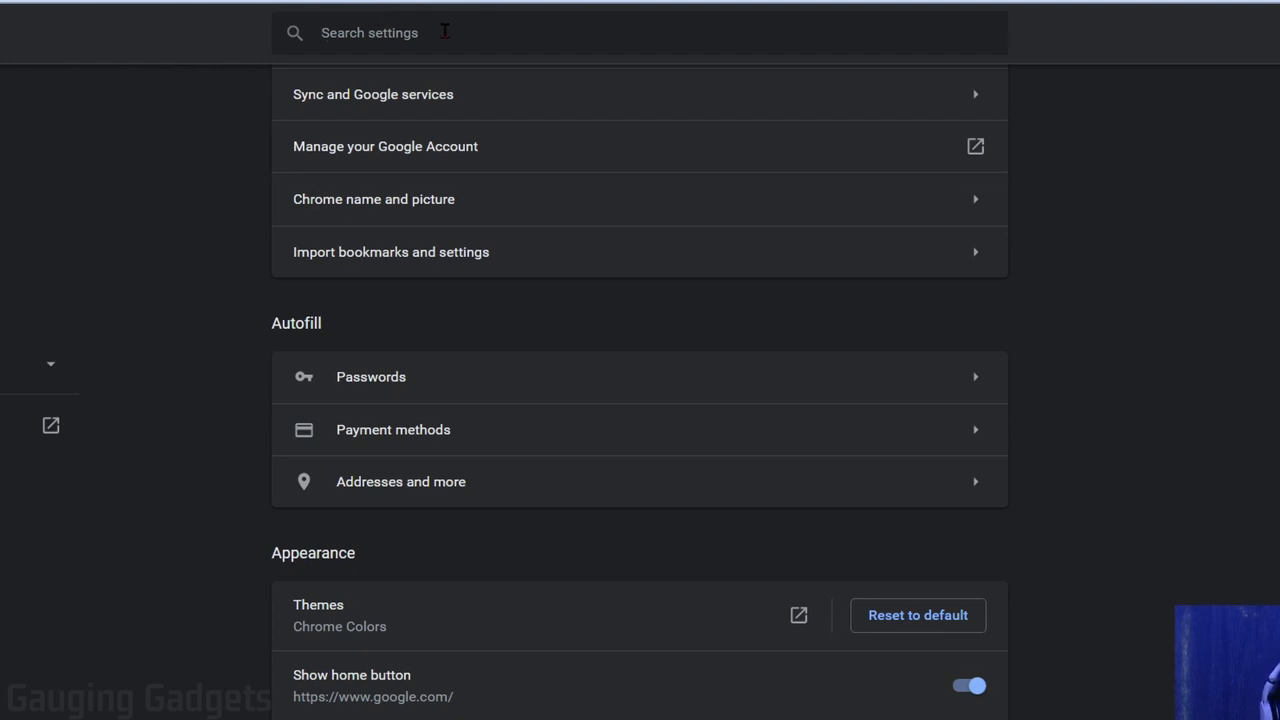
- Search the settings for 'clear history' to surface the Clear browsing data entry
text(clear history)
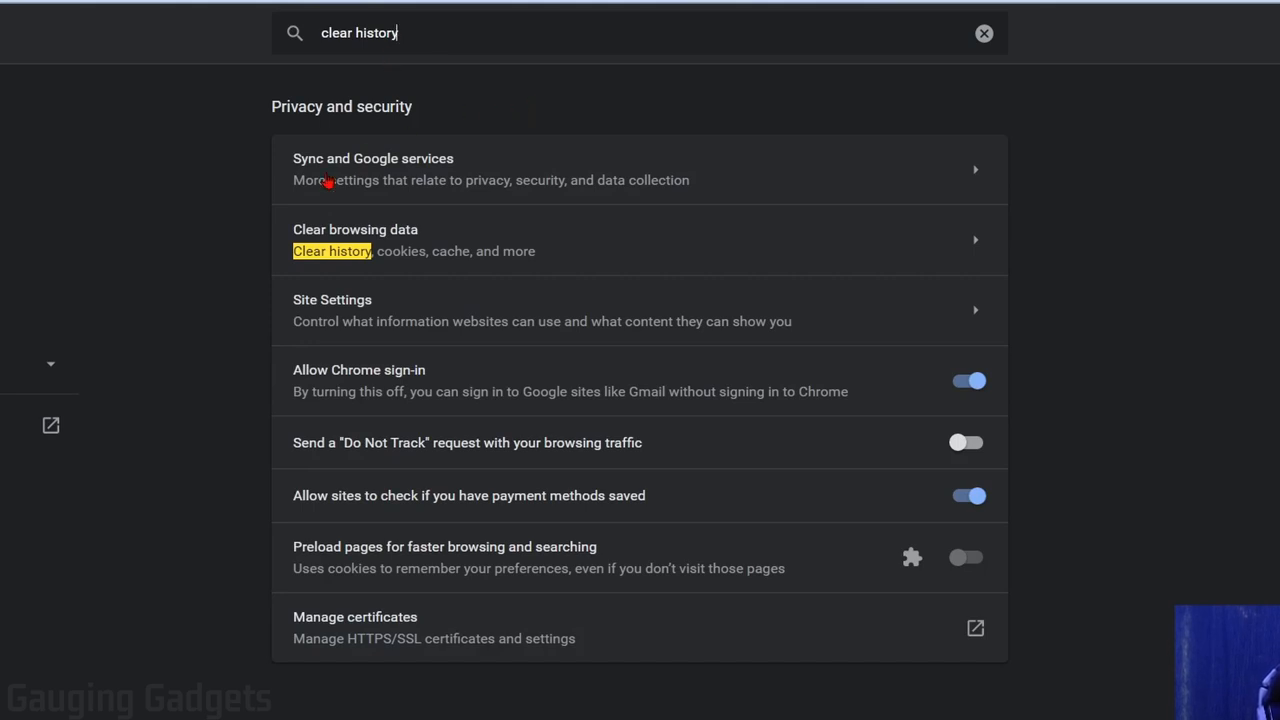
mouse_move(368, 240)
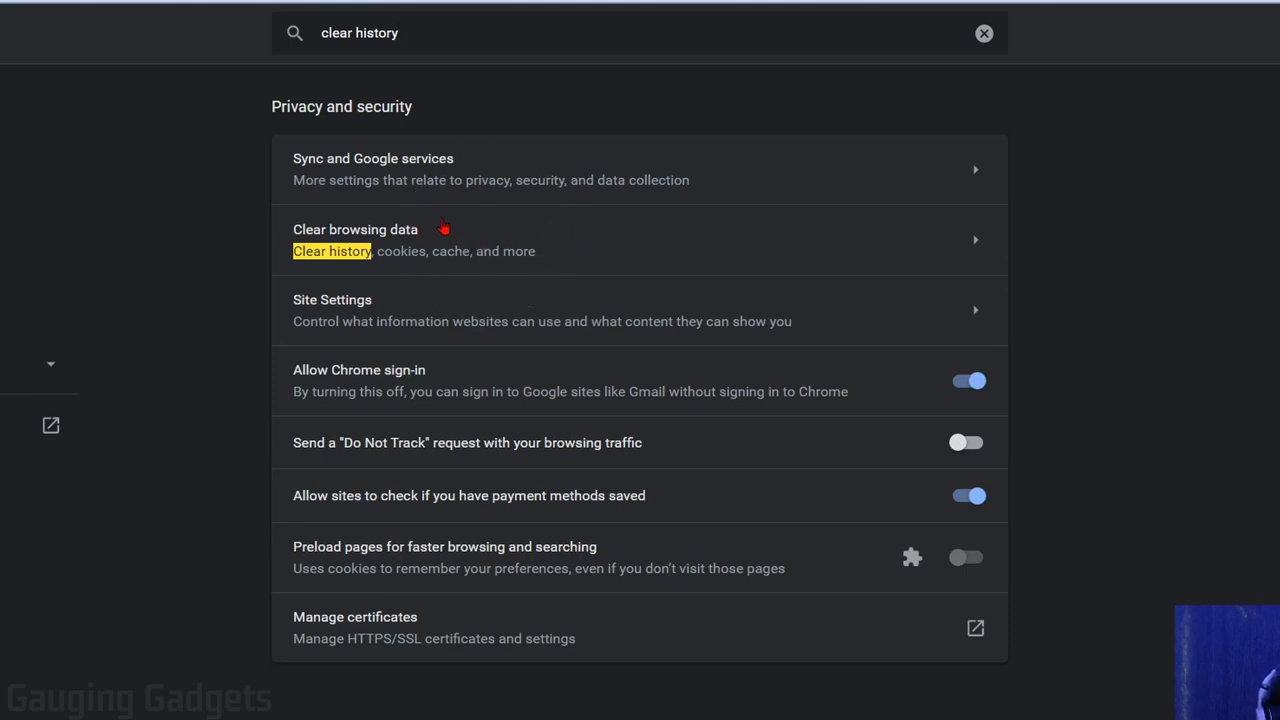
- Bring up the Clear browsing data dialog on the Advanced tab with its items checked
click(356, 228)
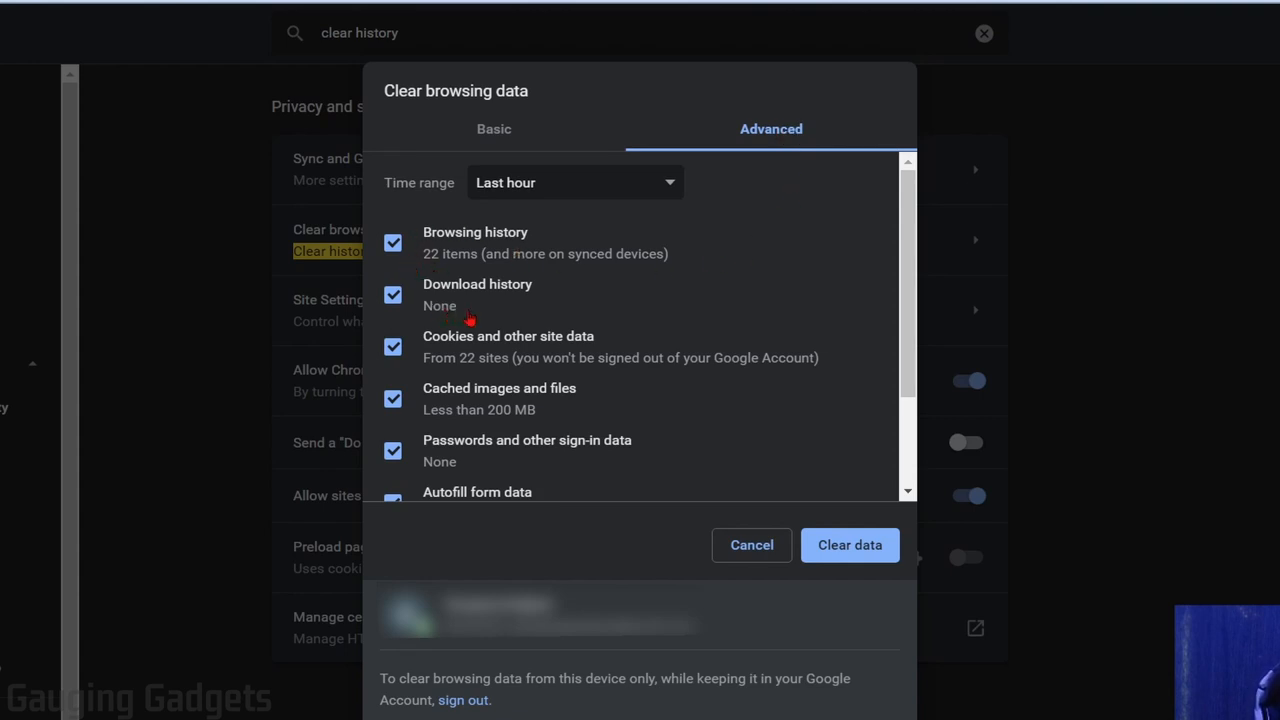
mouse_move(520, 258)
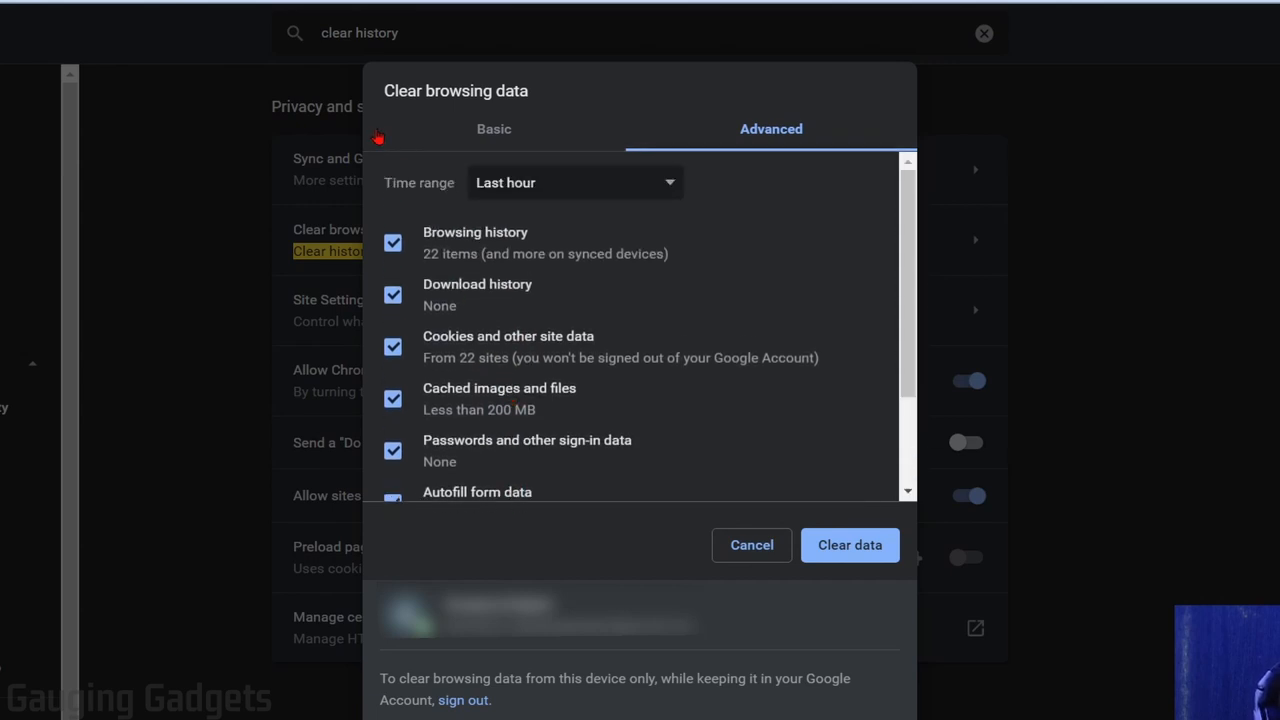
mouse_move(672, 182)
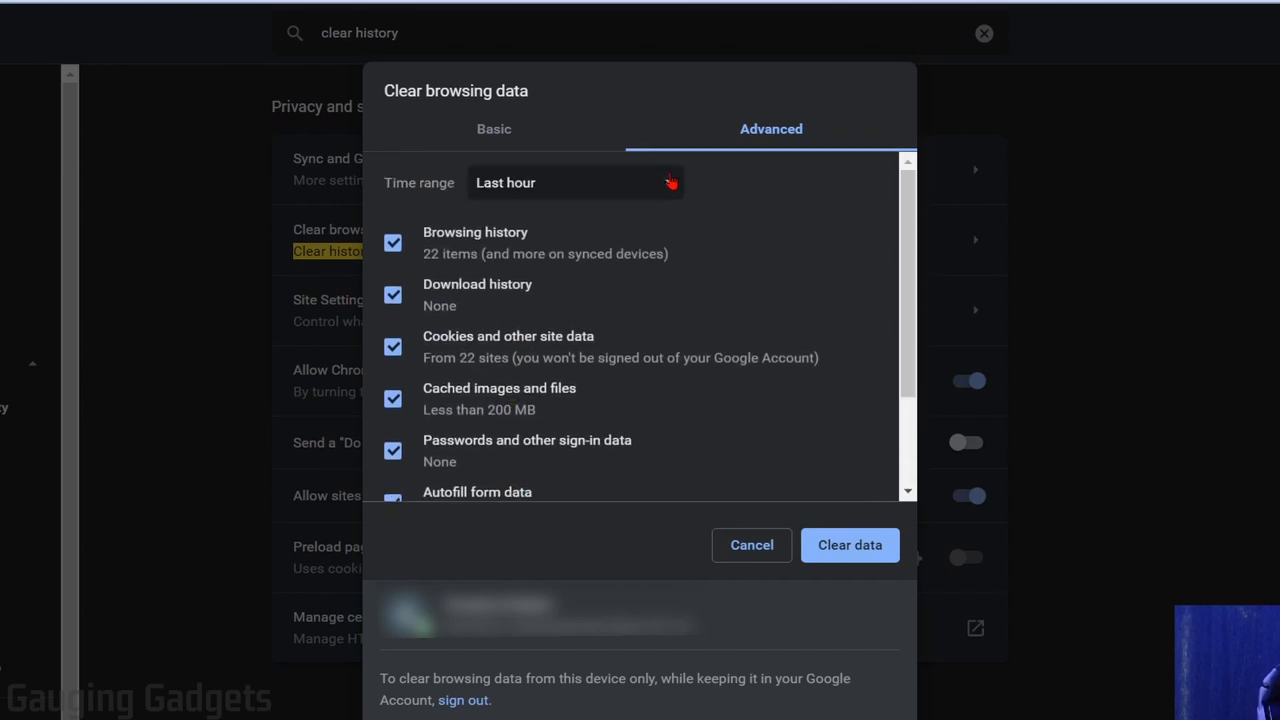
- Keep the Last hour time range and clear the checked browsing data
click(576, 182)
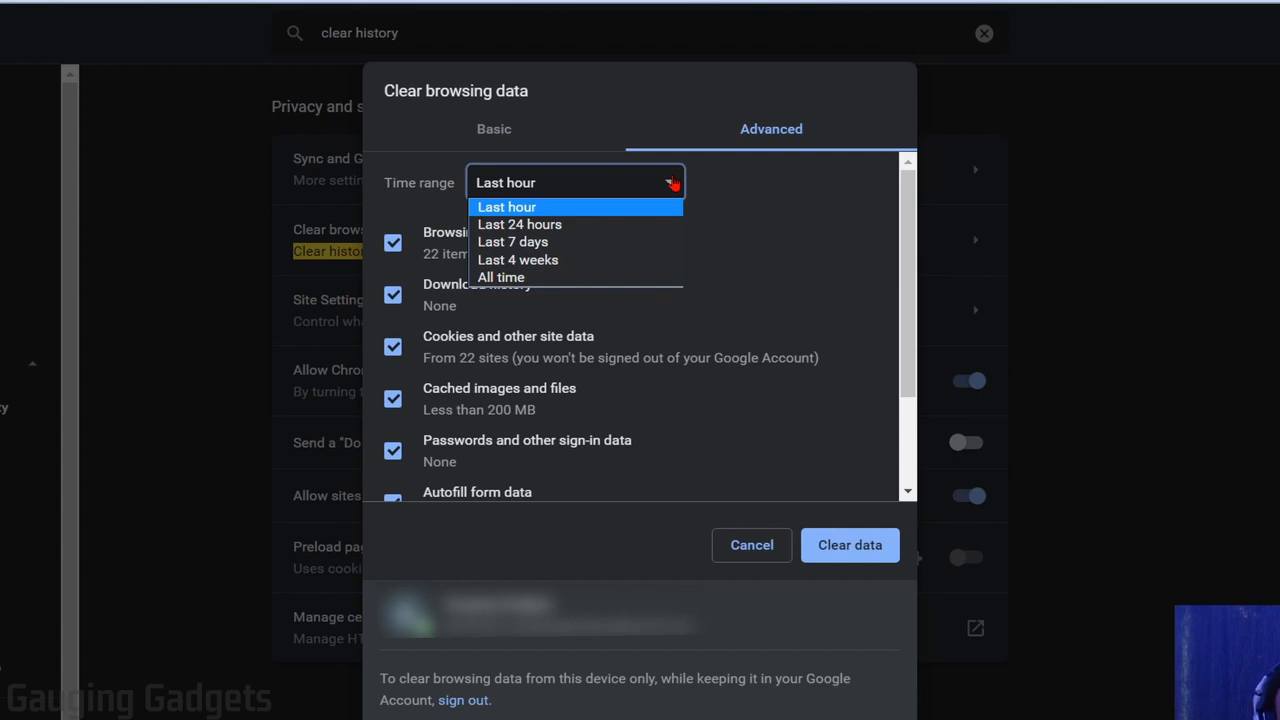
mouse_move(516, 276)
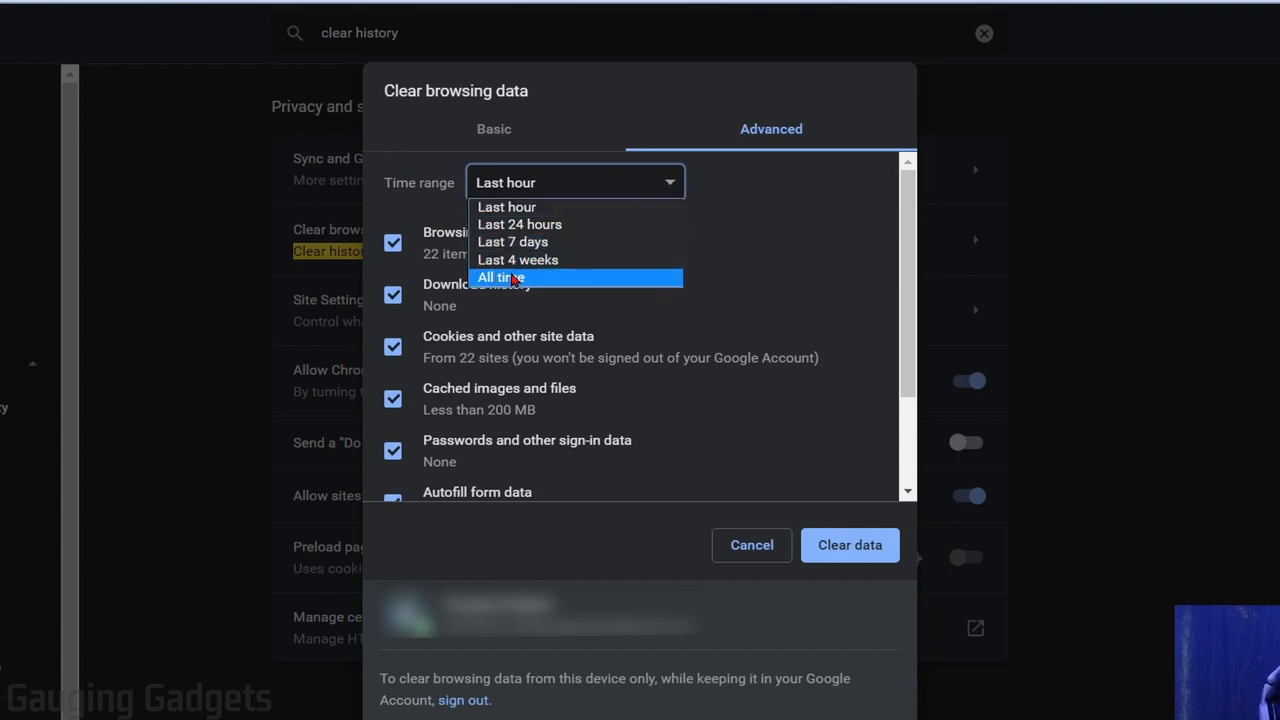
mouse_move(568, 280)
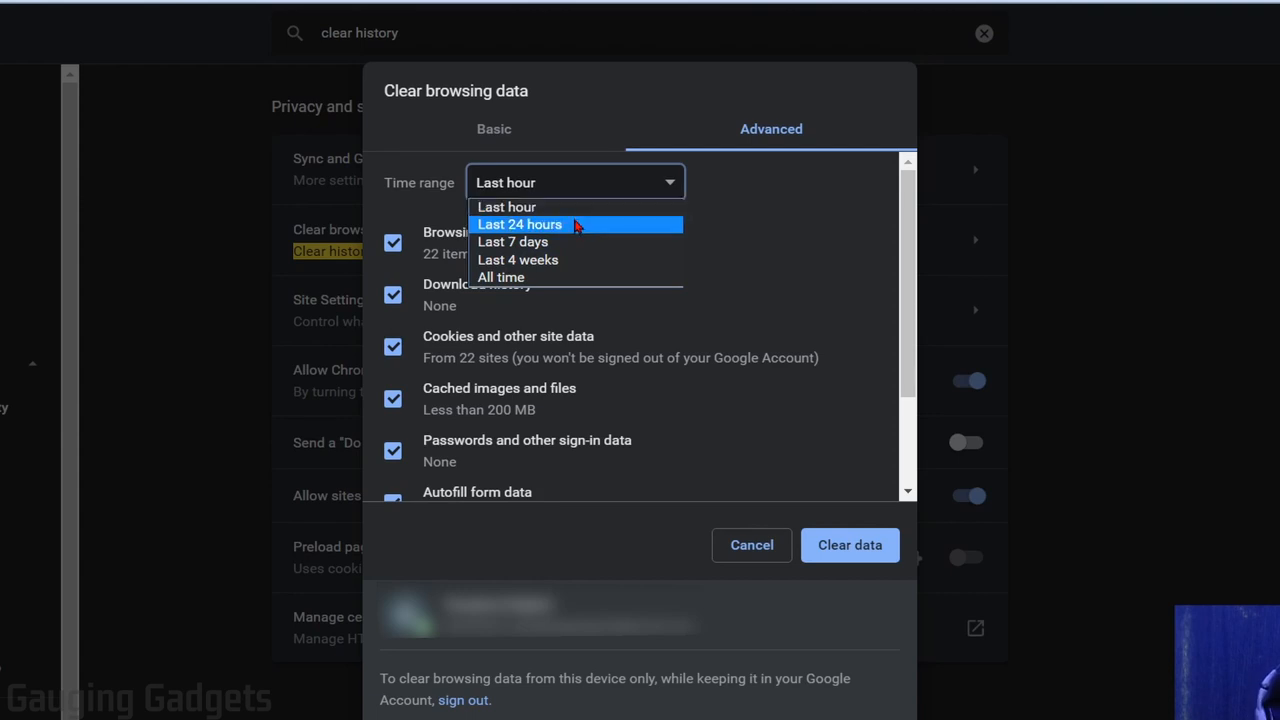
mouse_move(580, 242)
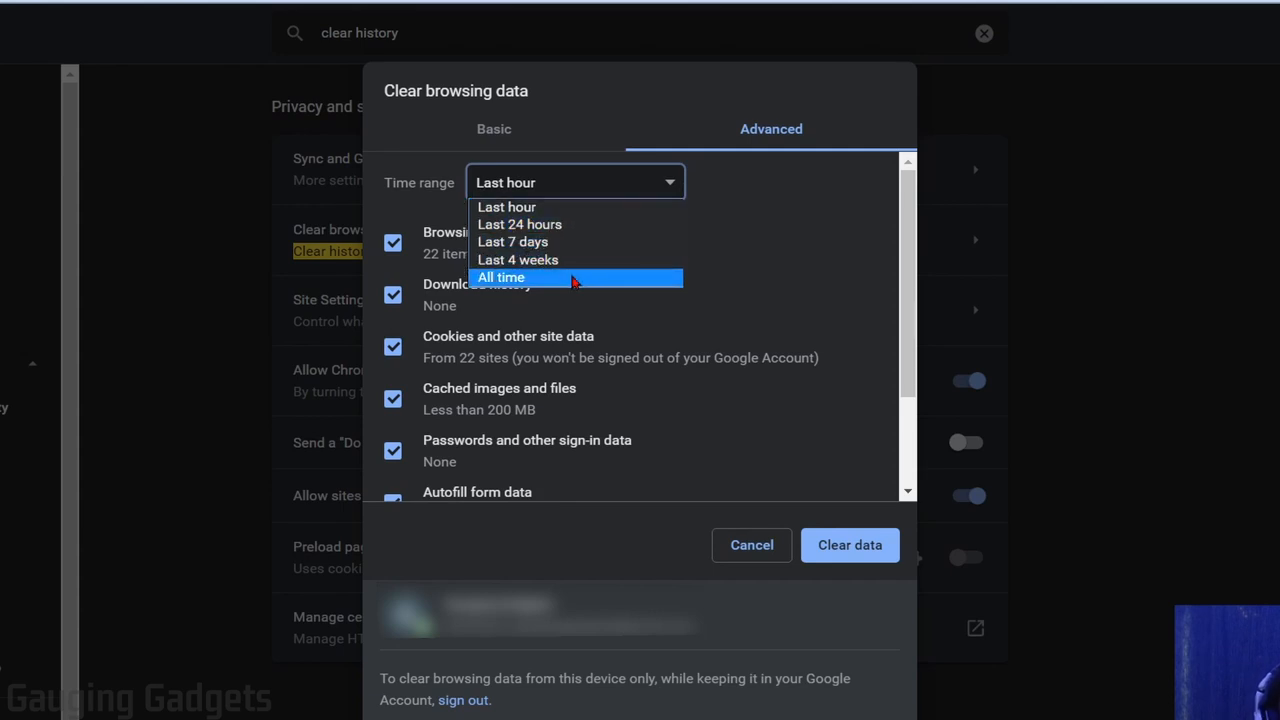
mouse_move(528, 288)
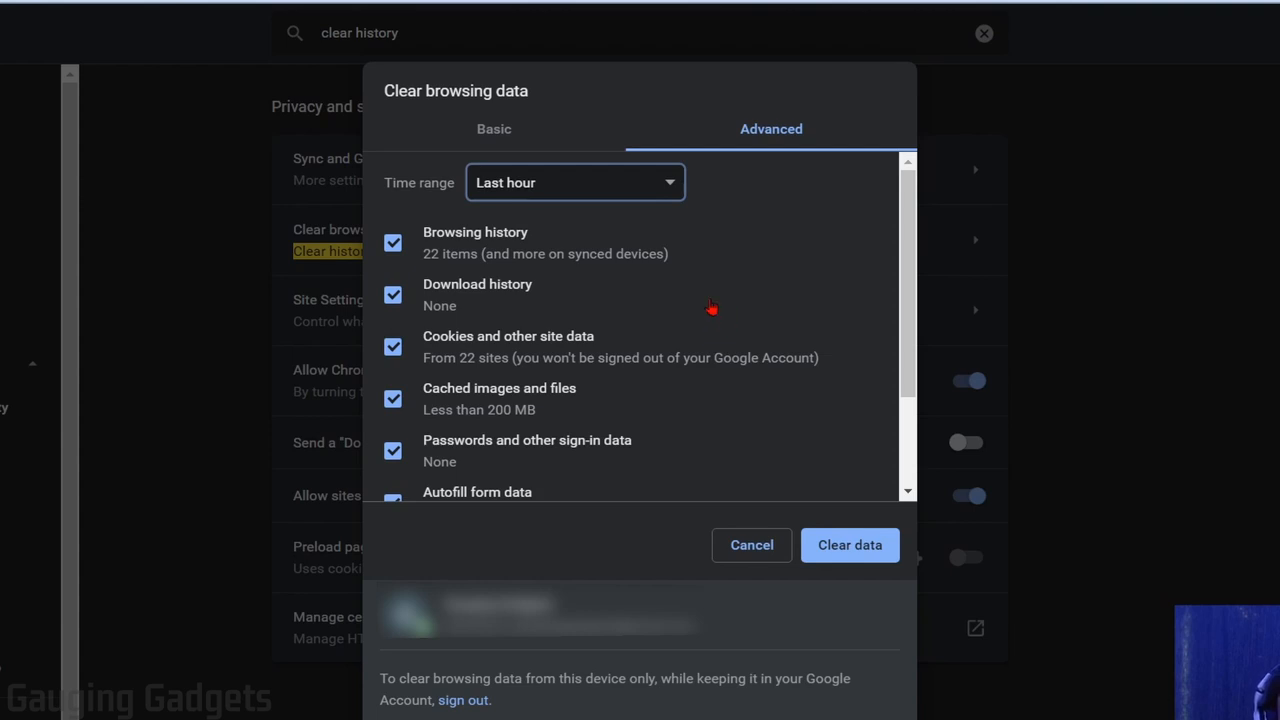
mouse_move(710, 474)
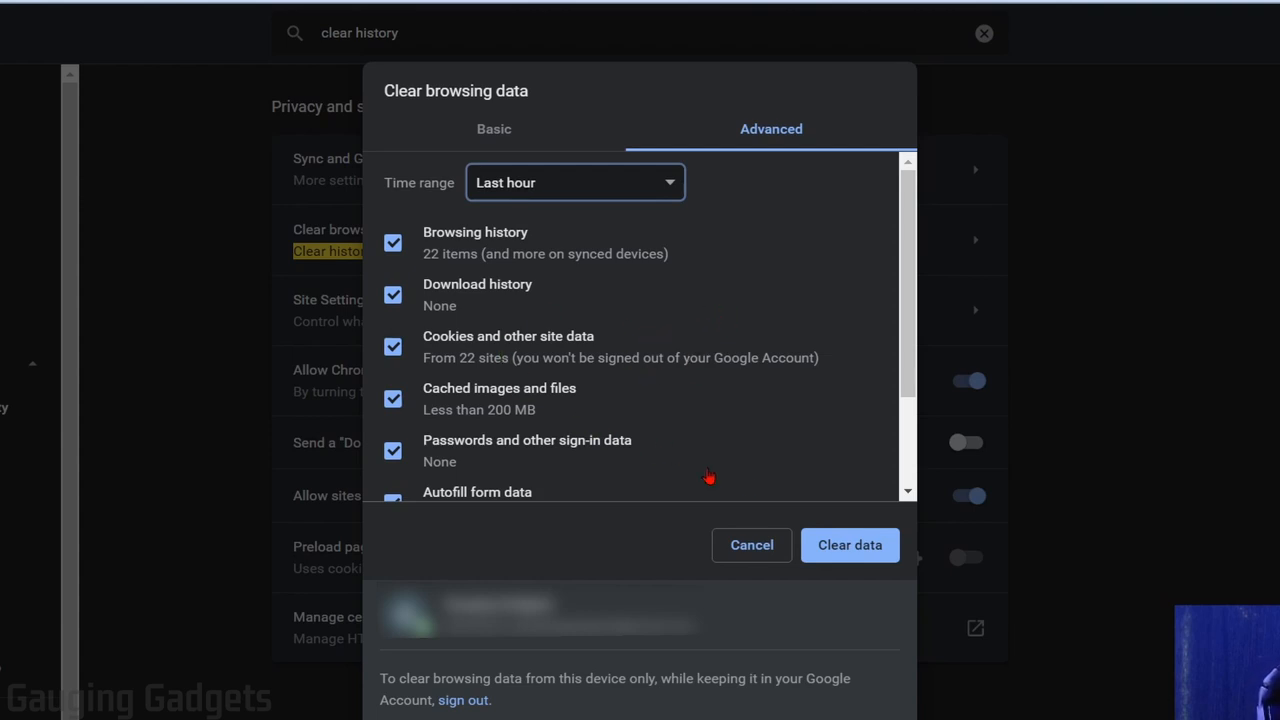
mouse_move(852, 556)
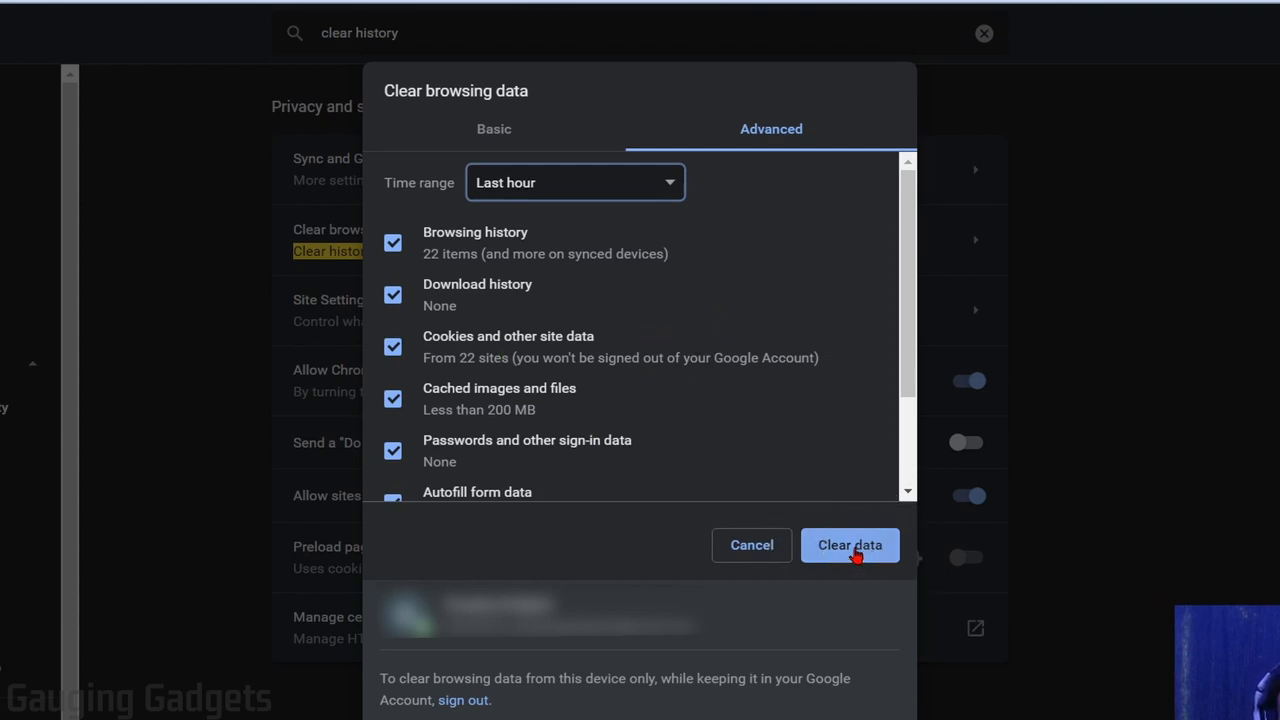
click(850, 544)
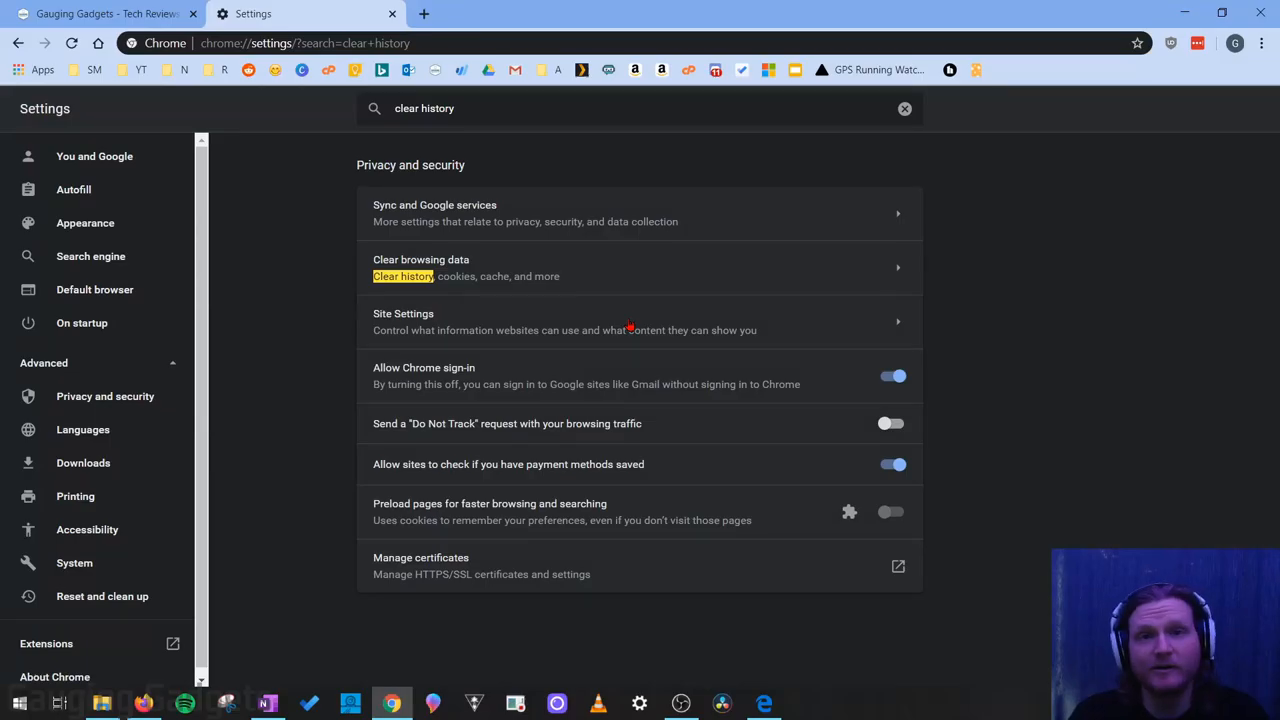